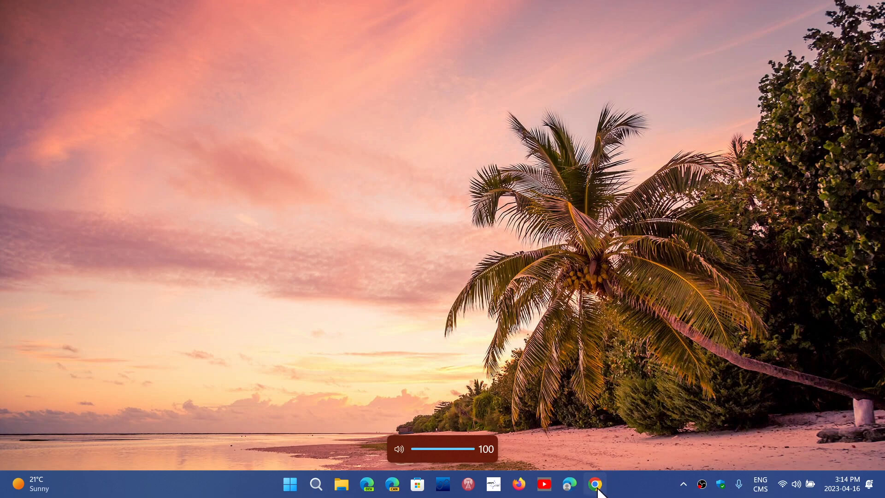
Launch Chrome from the taskbar and bring up its main menu over spaceweather.com.
{"action": "left_click", "coordinate": [594, 484]}
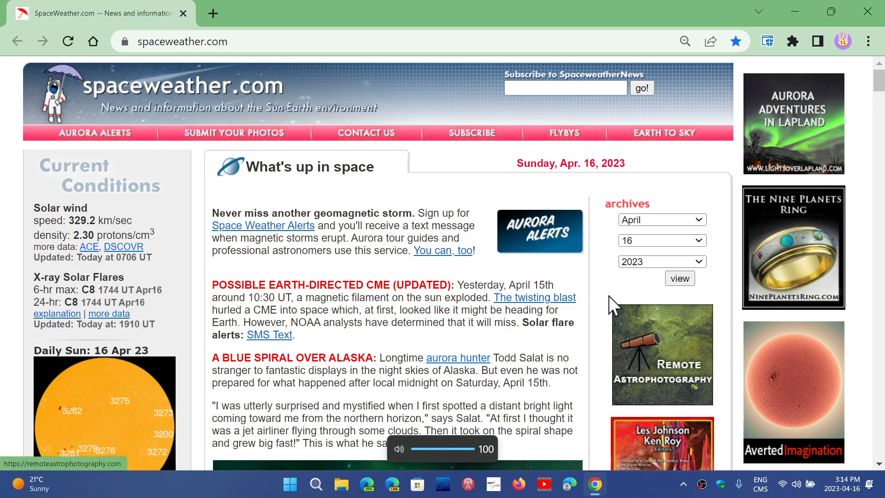
{"action": "mouse_move", "coordinate": [601, 266]}
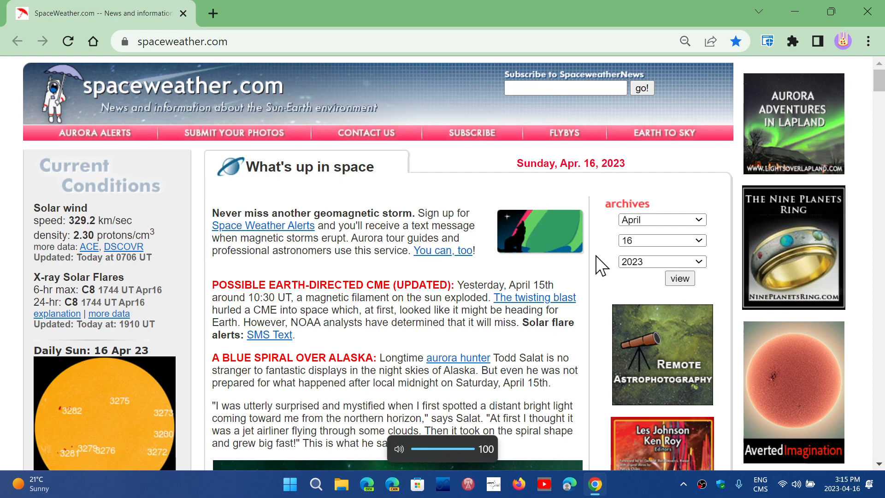
{"action": "mouse_move", "coordinate": [748, 165]}
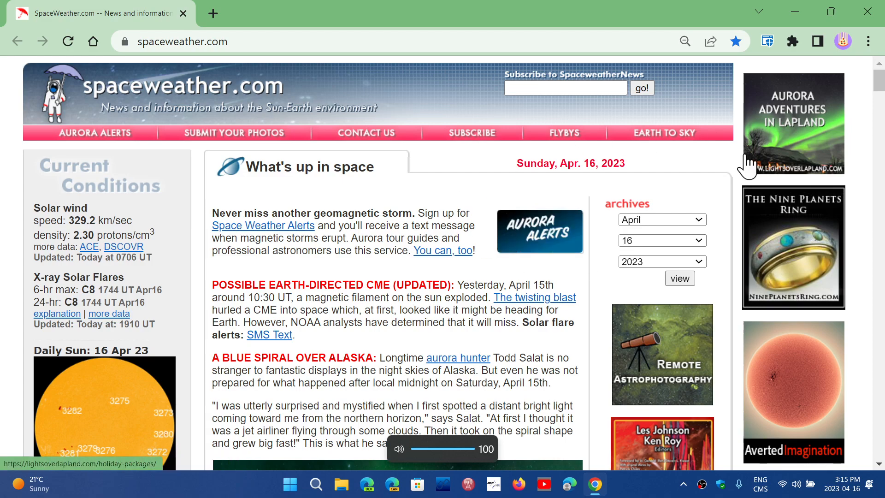
{"action": "mouse_move", "coordinate": [717, 177]}
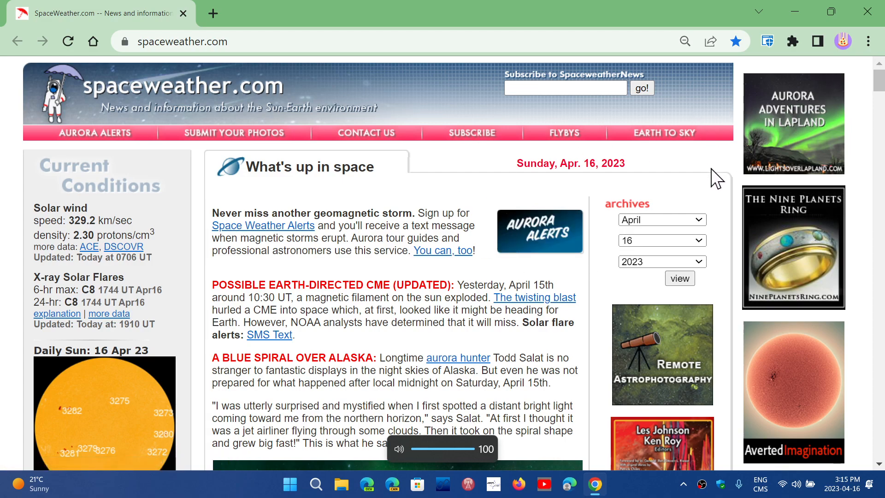
{"action": "left_click", "coordinate": [868, 40]}
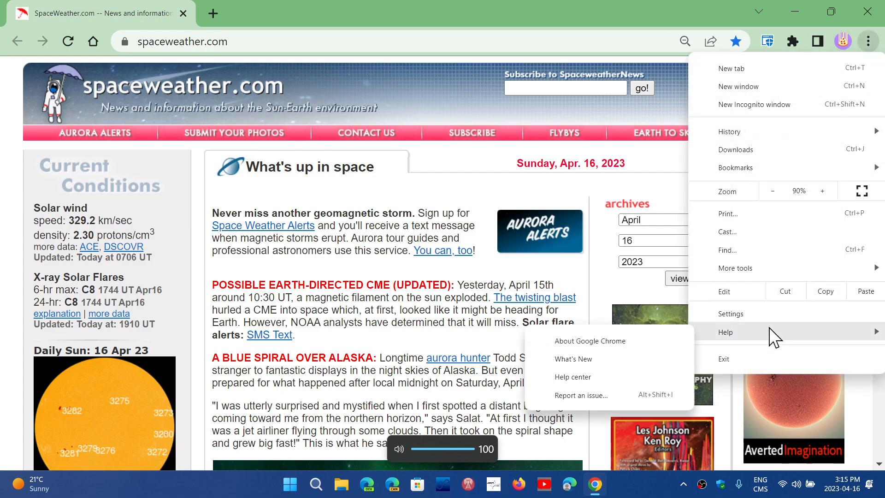
Show About Chrome confirming version 112.0.5615.121 is up to date.
{"action": "left_click", "coordinate": [589, 340]}
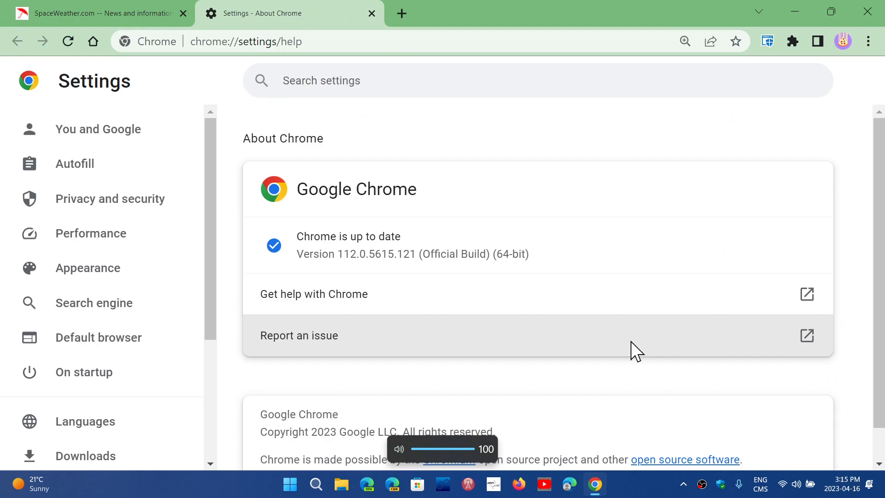
{"action": "mouse_move", "coordinate": [361, 270]}
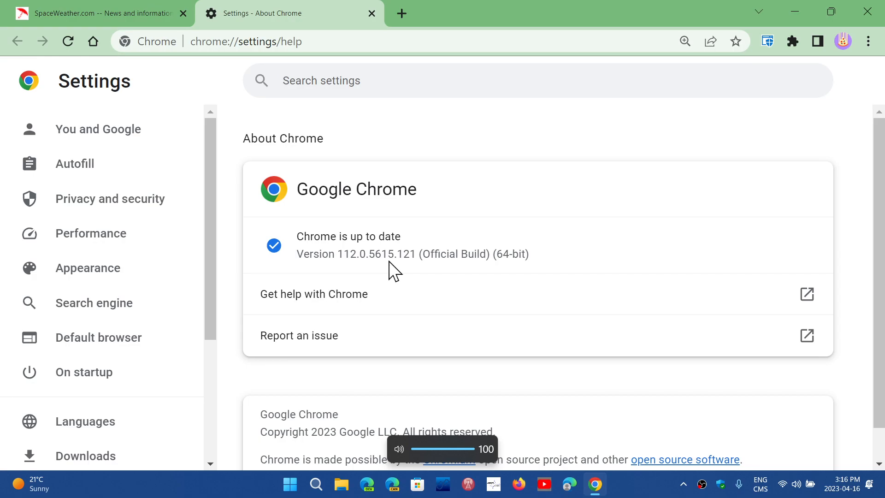
{"action": "mouse_move", "coordinate": [468, 186]}
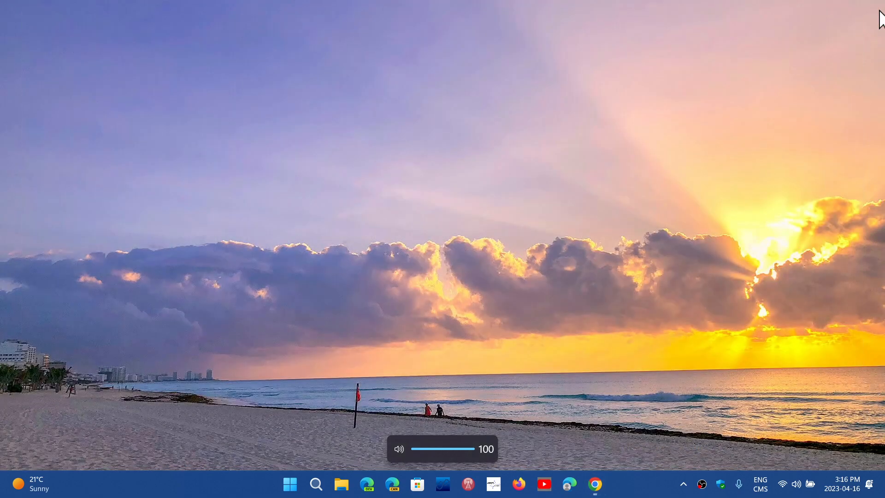
{"action": "mouse_move", "coordinate": [694, 266]}
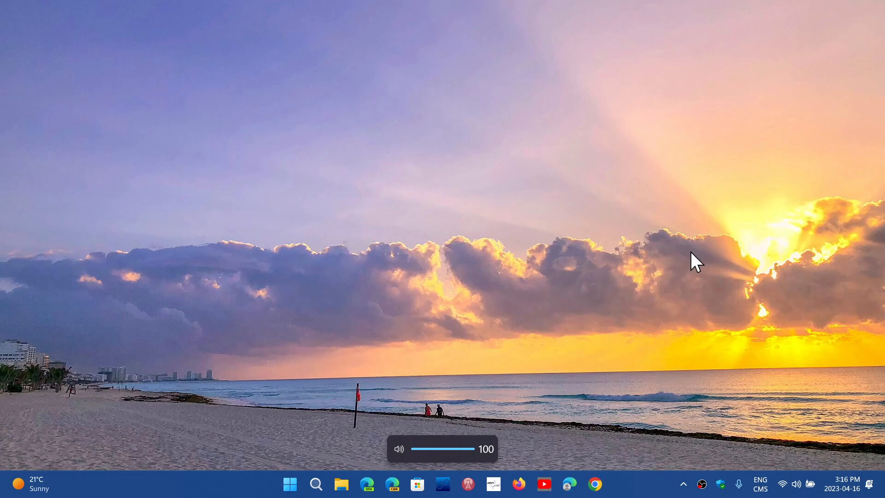